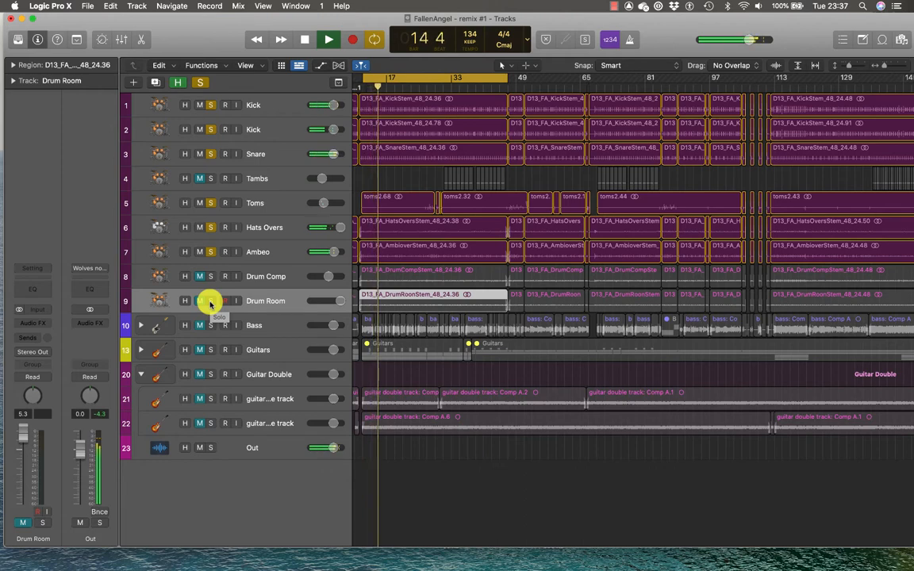
Solo the Drum Room track so it is the only soloed track
left_click(210, 300)
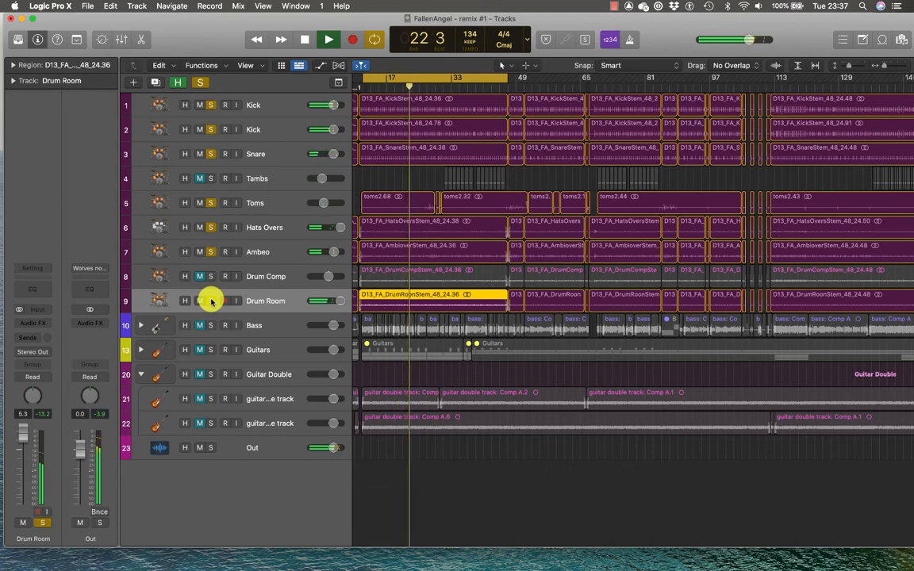
left_click(328, 39)
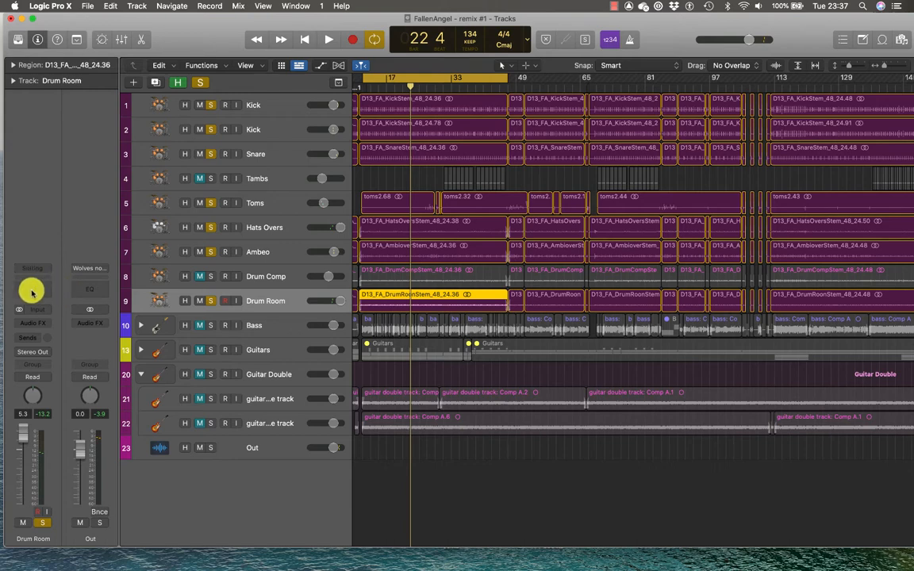
Add a Channel EQ to Drum Room, cutting lows below ~100 Hz and highs above ~4 kHz
left_click(33, 289)
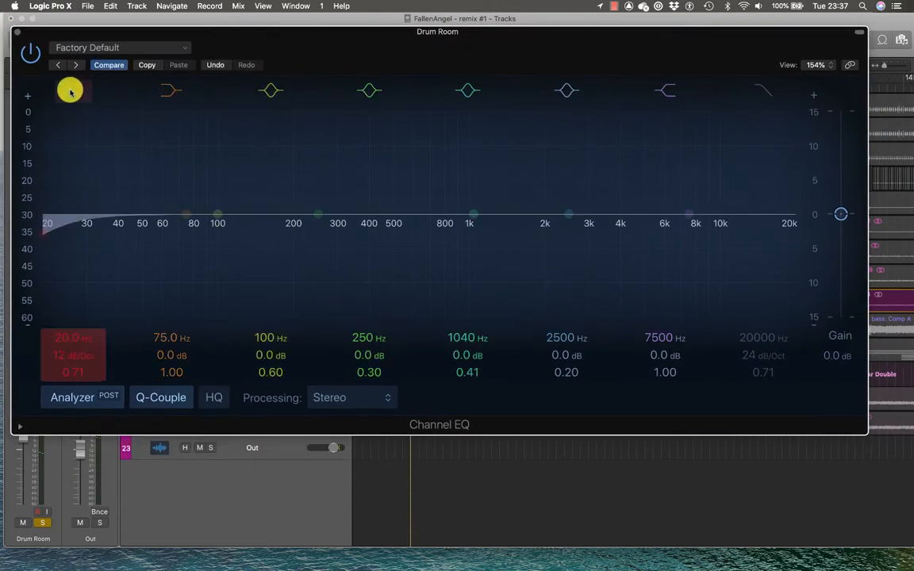
left_click_drag(70, 91, 161, 214)
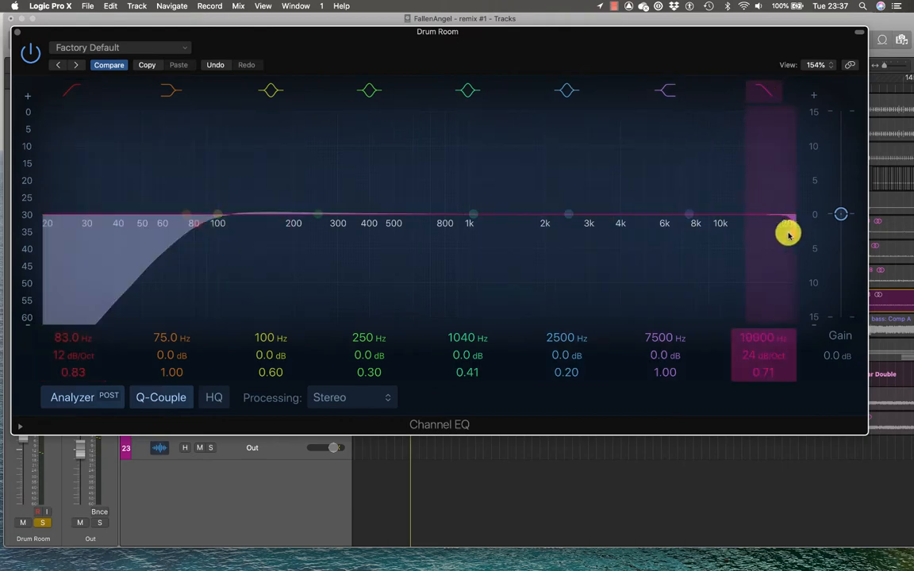
left_click_drag(788, 234, 672, 232)
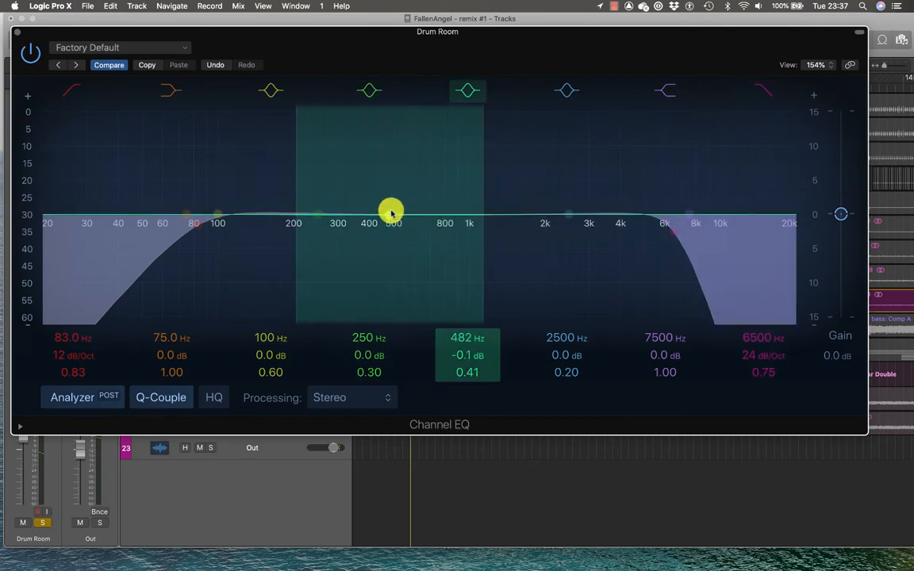
Gently boost the mid bands around 320 Hz and 1.5 kHz
left_click_drag(391, 211, 383, 193)
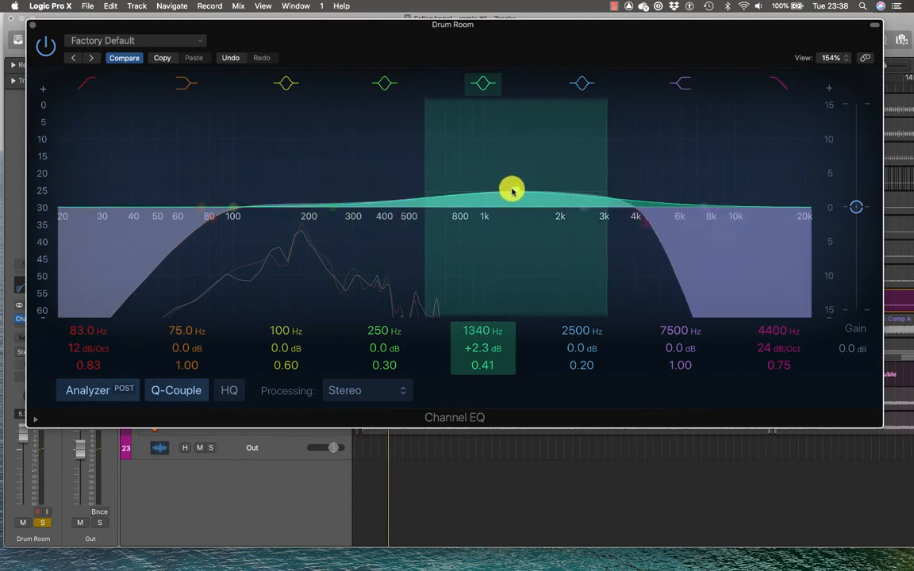
left_click_drag(512, 190, 462, 189)
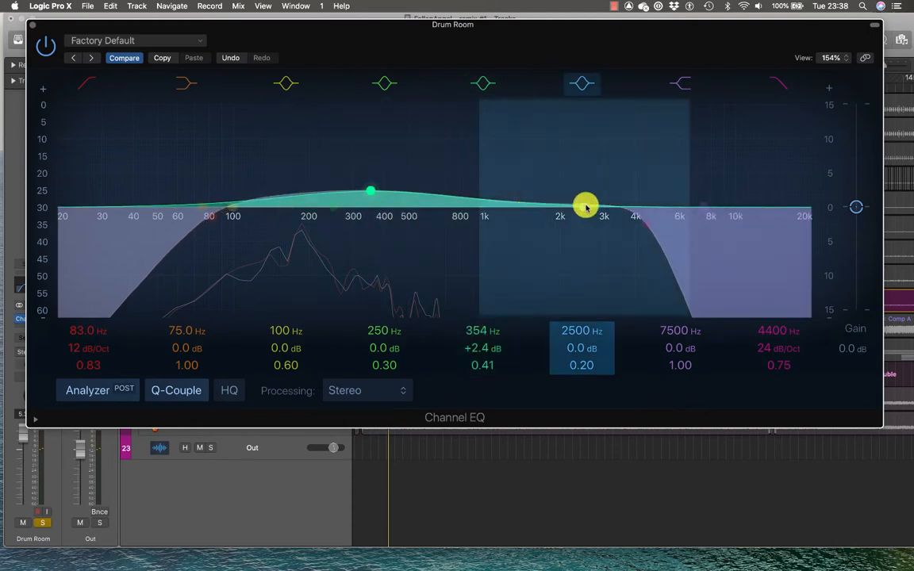
left_click_drag(371, 190, 357, 190)
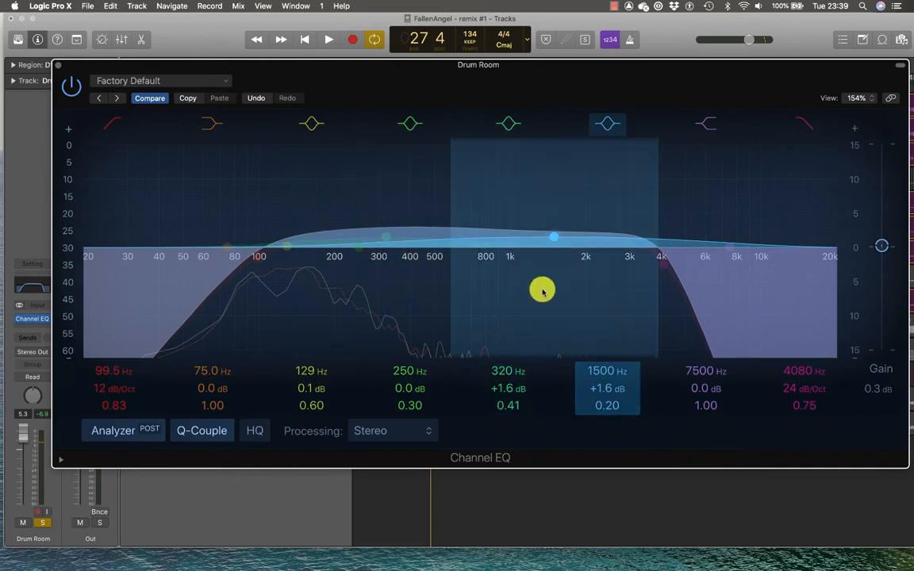
Load the Phone Filter Notch preset from the 07 EQ Tools settings into Channel EQ
left_click(162, 80)
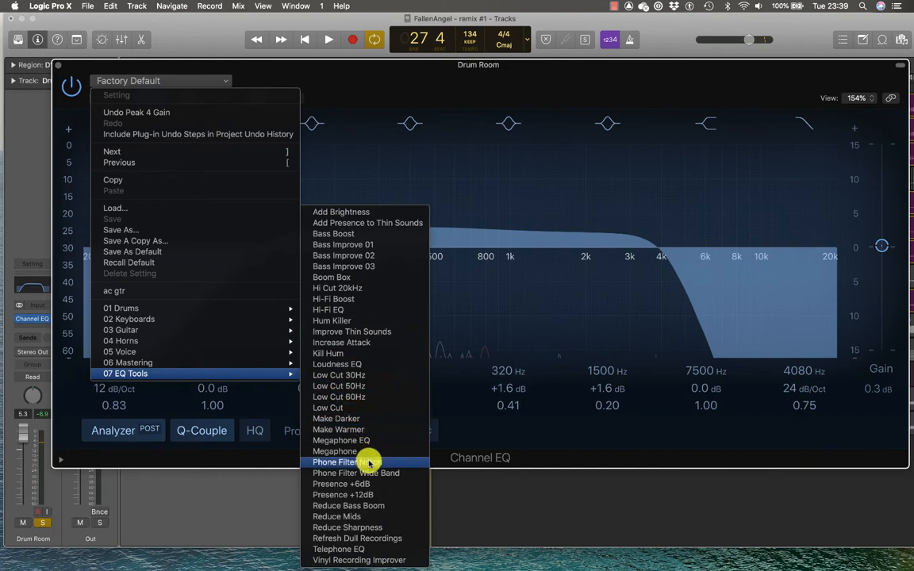
mouse_move(365, 472)
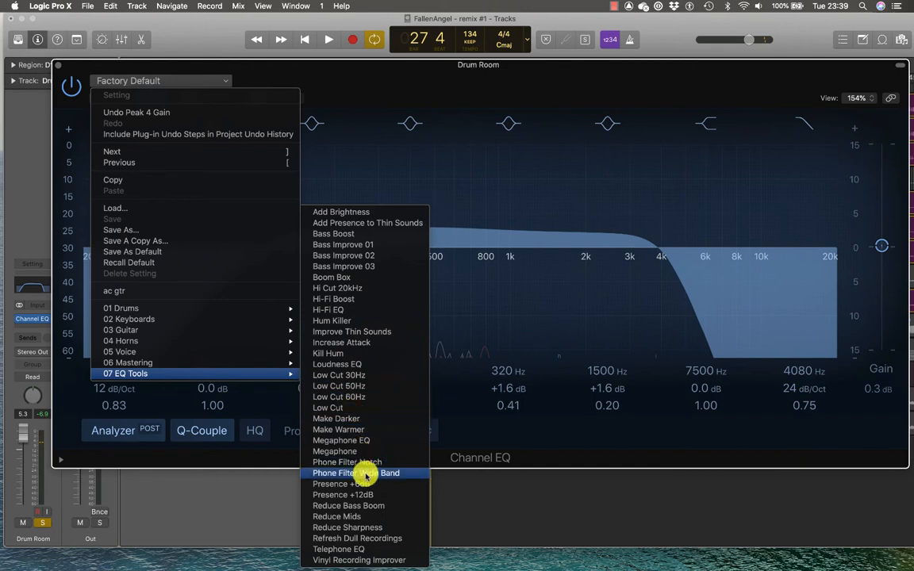
mouse_move(347, 461)
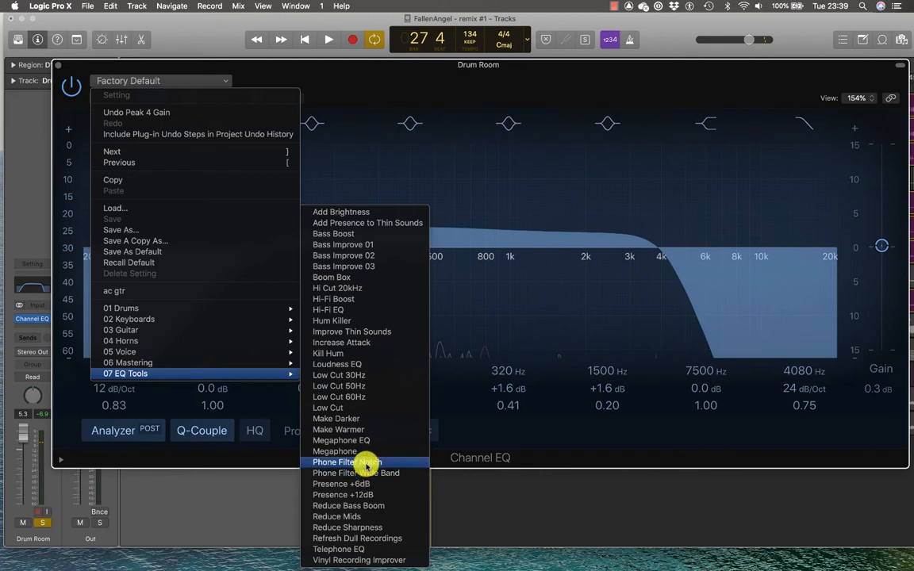
mouse_move(365, 473)
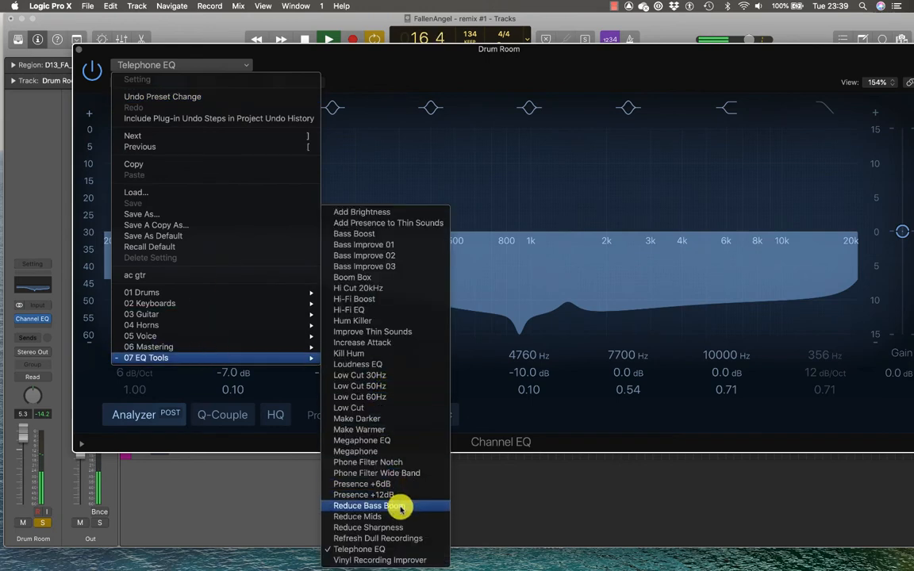
left_click(368, 461)
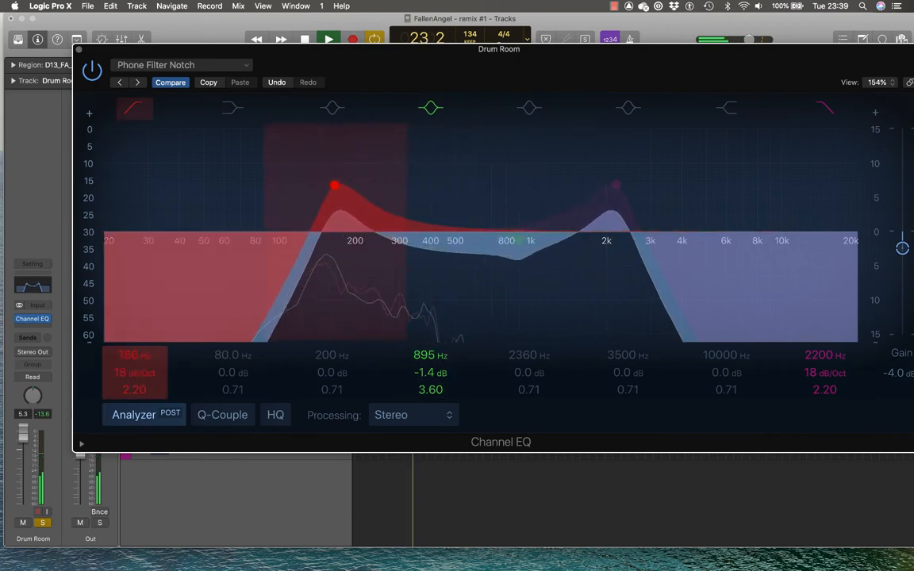
Flatten the 895 Hz dip to 0 dB and soften the cut filter's resonant peak
left_click_drag(336, 185, 317, 348)
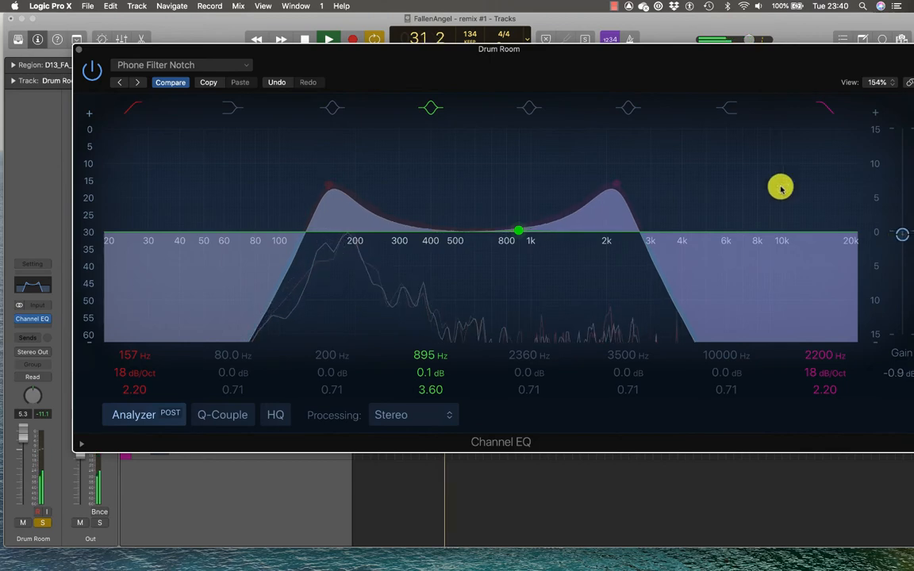
left_click_drag(780, 187, 626, 210)
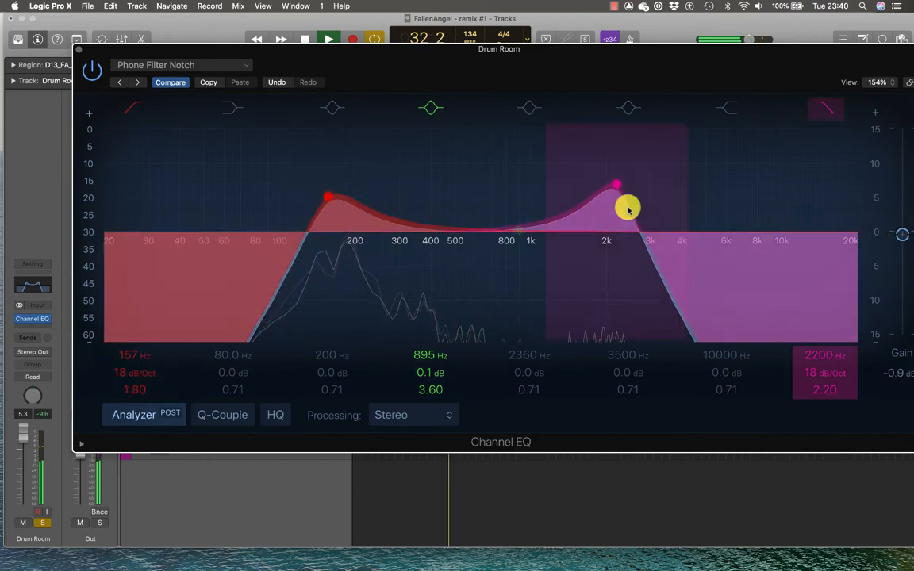
left_click_drag(626, 208, 615, 184)
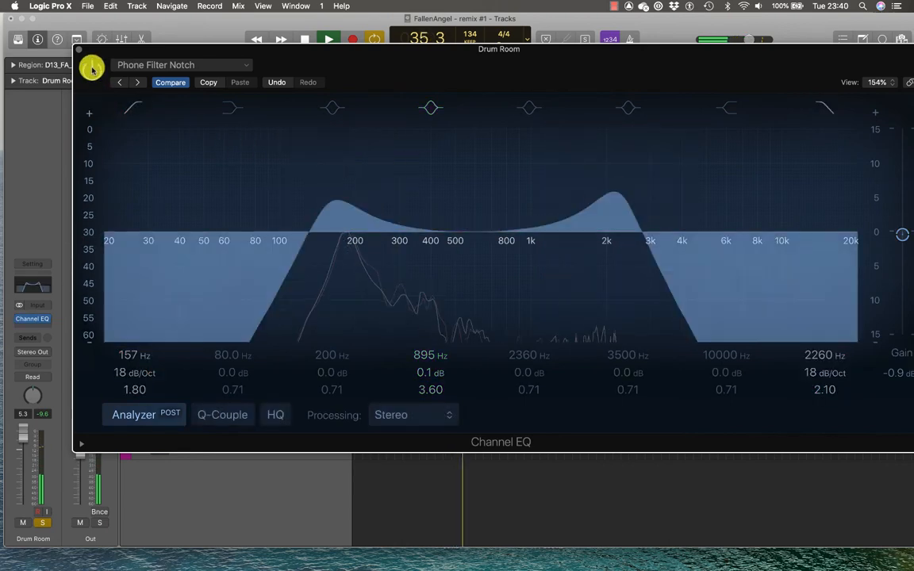
Re-enable the EQ, reopen it, and pull the high cut down to about 1930 Hz
left_click(92, 68)
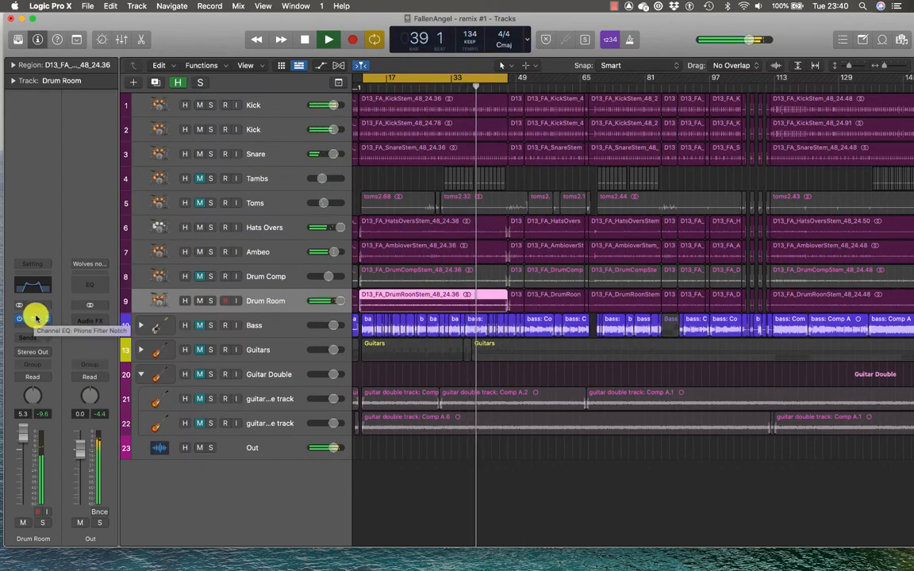
left_click(32, 286)
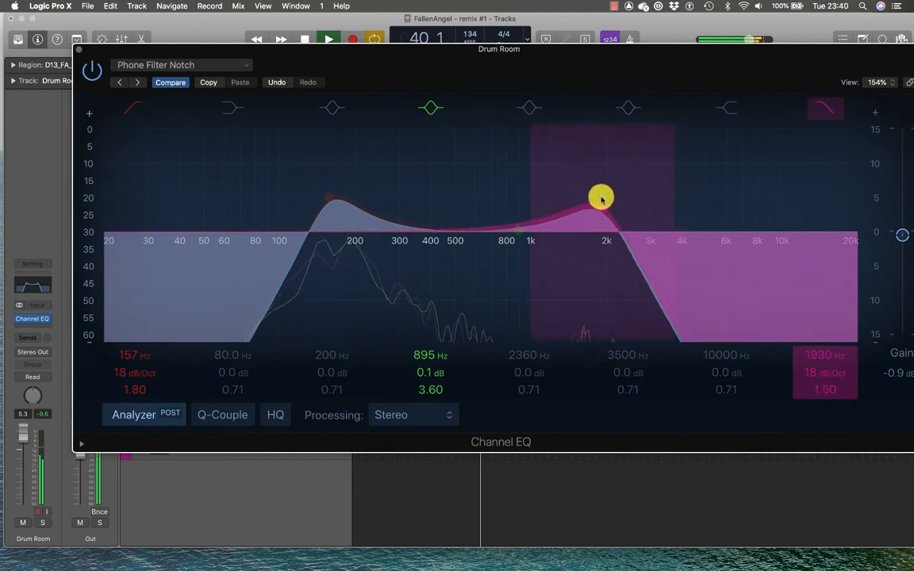
left_click_drag(600, 197, 583, 205)
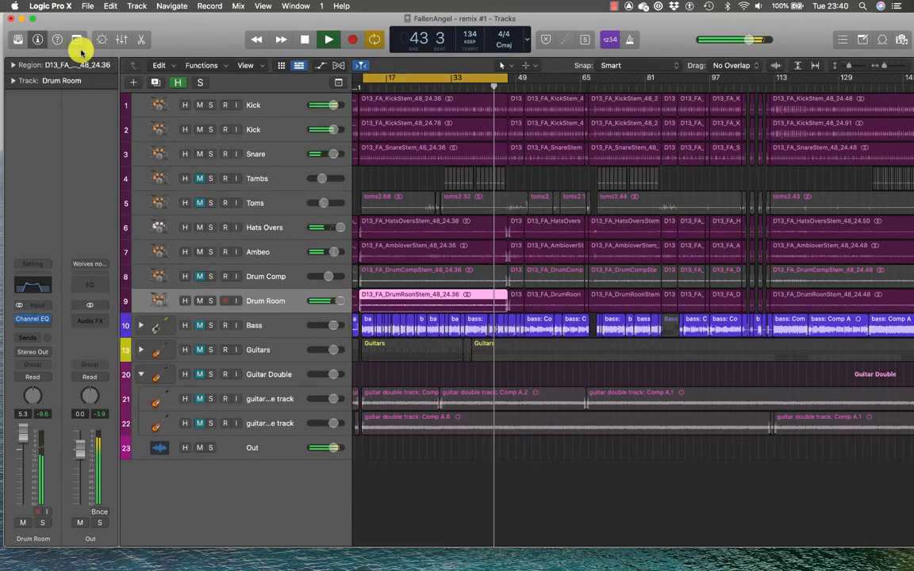
Show the Mixer pane with every channel strip and the drums' Channel EQ inserts
left_click(32, 285)
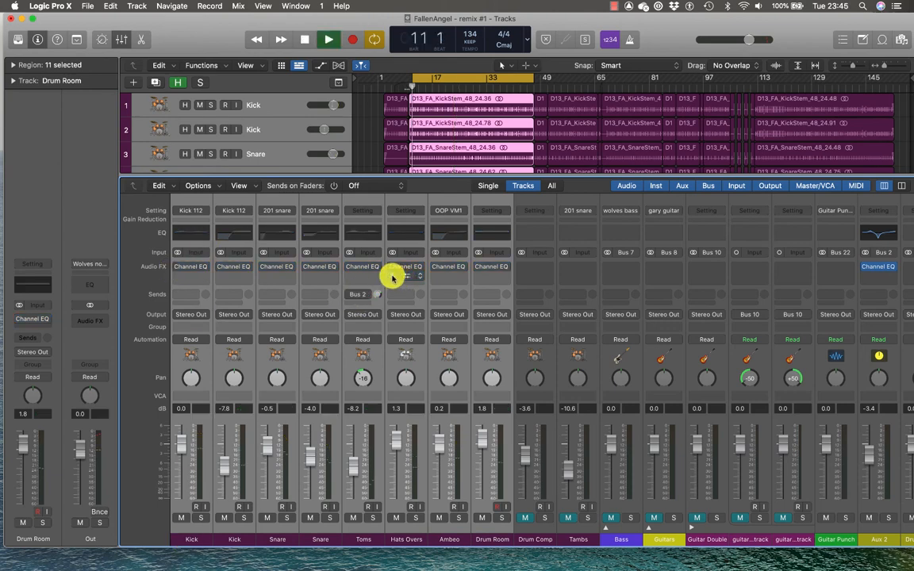
Toggle all drum Channel EQs bypassed and active during playback, finishing with them active
left_click(328, 40)
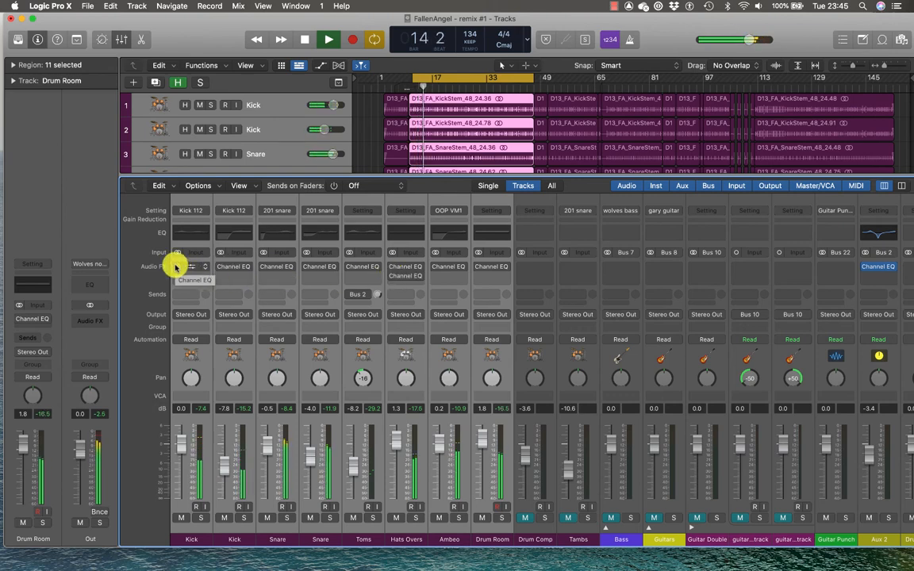
left_click(305, 39)
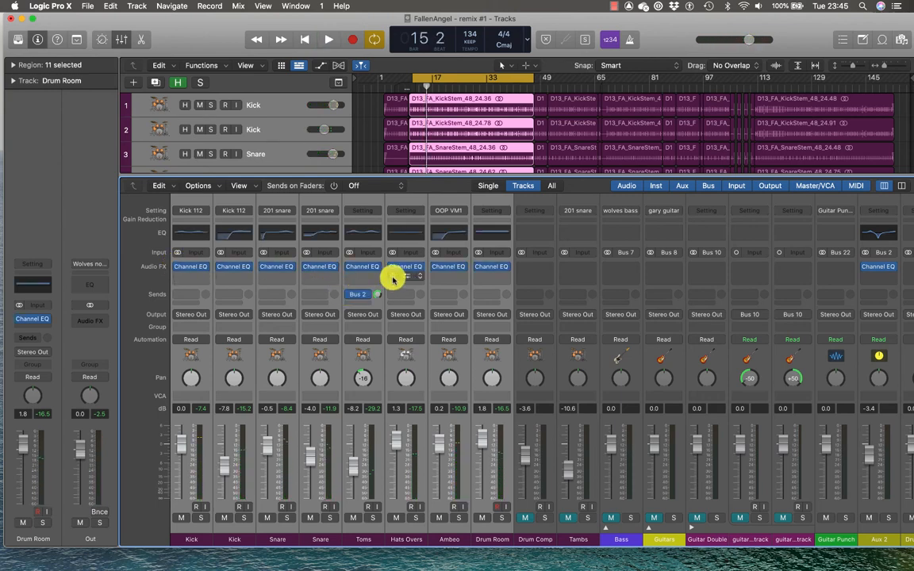
left_click(328, 38)
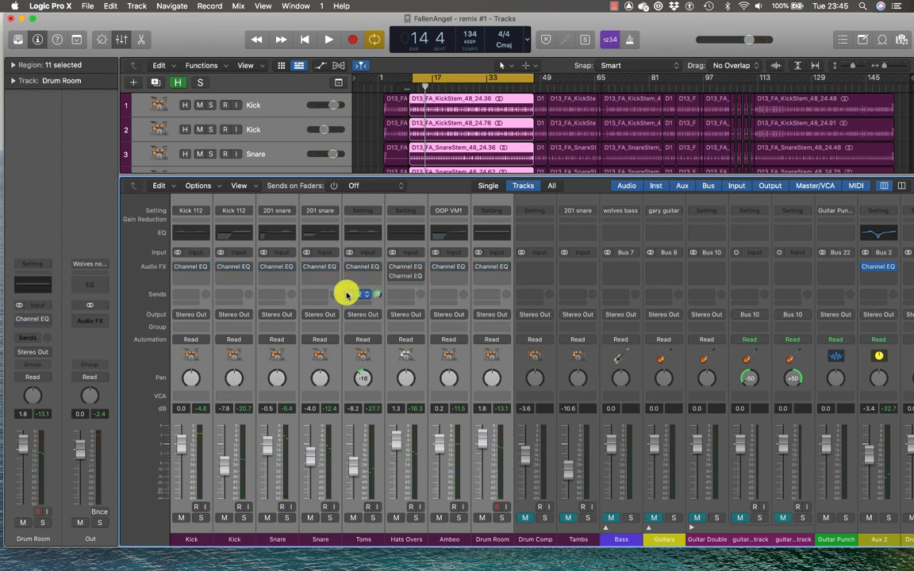
left_click(329, 39)
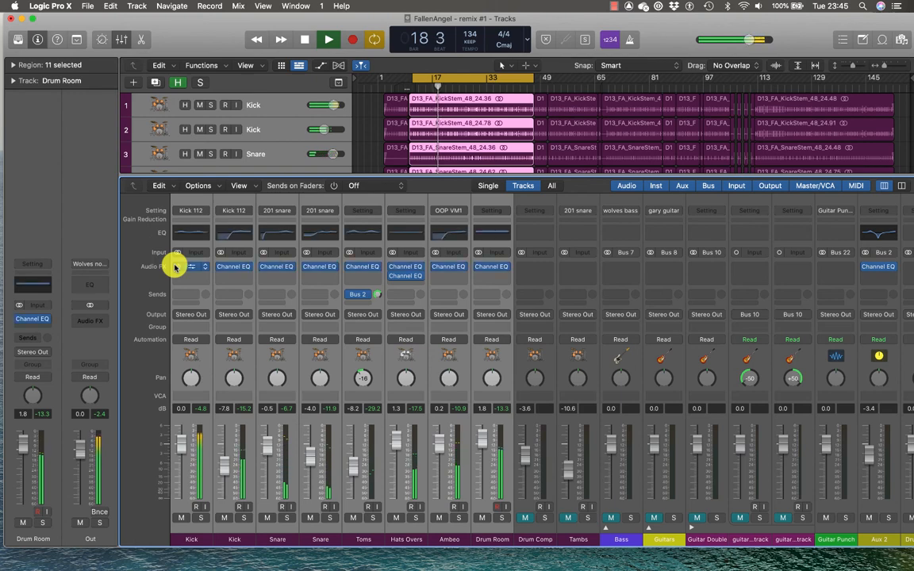
left_click(329, 39)
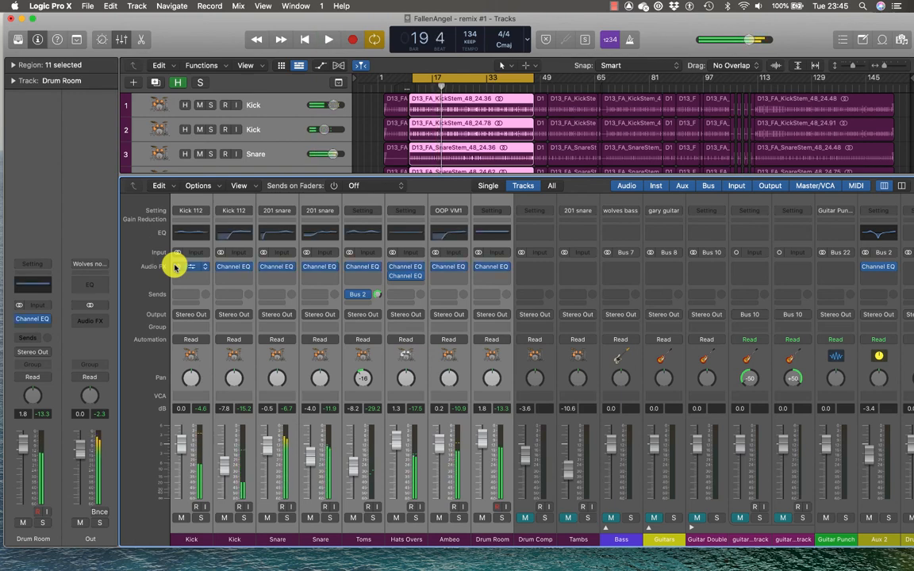